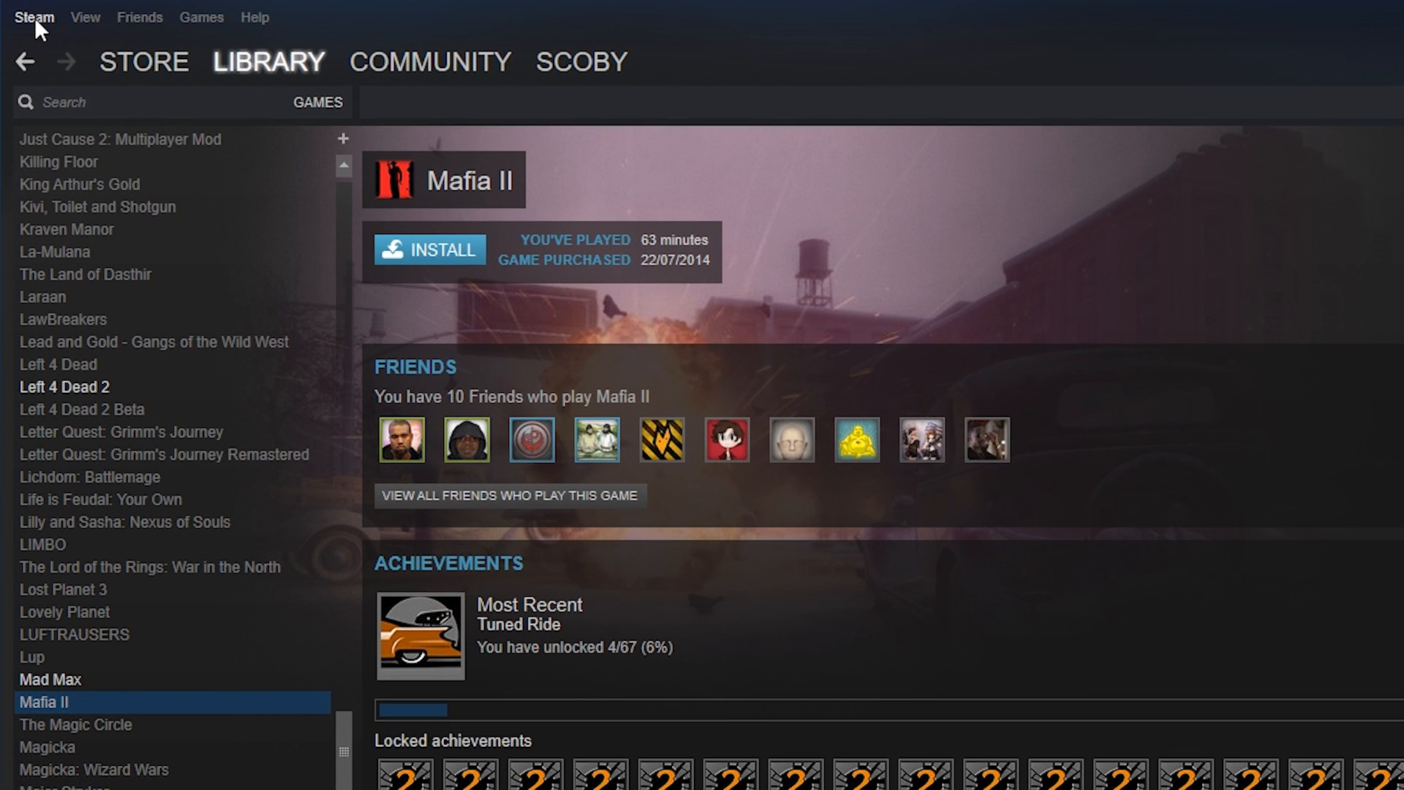
# Reach the Steam Library Folders list through Settings > Downloads
pyautogui.click(34, 17)
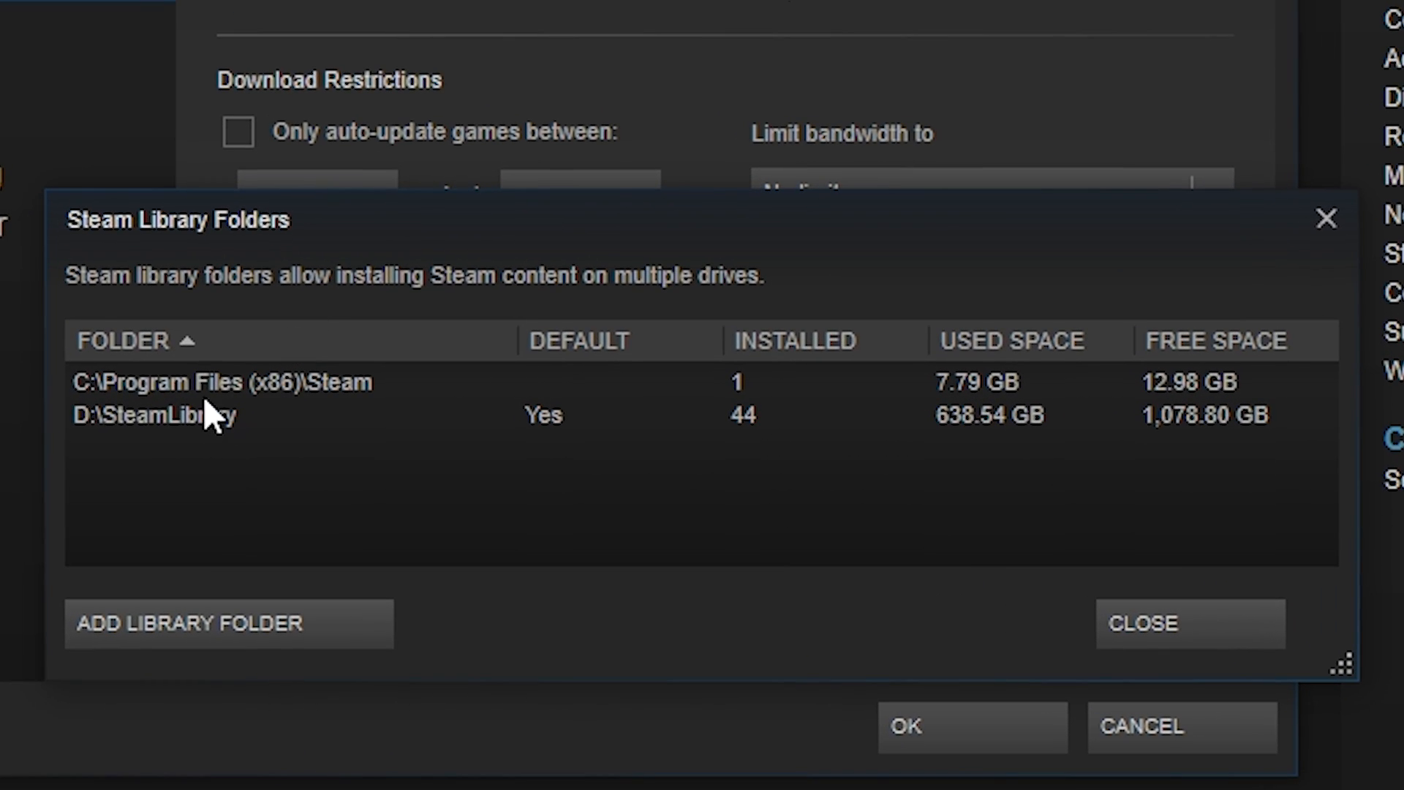
pyautogui.moveTo(183, 439)
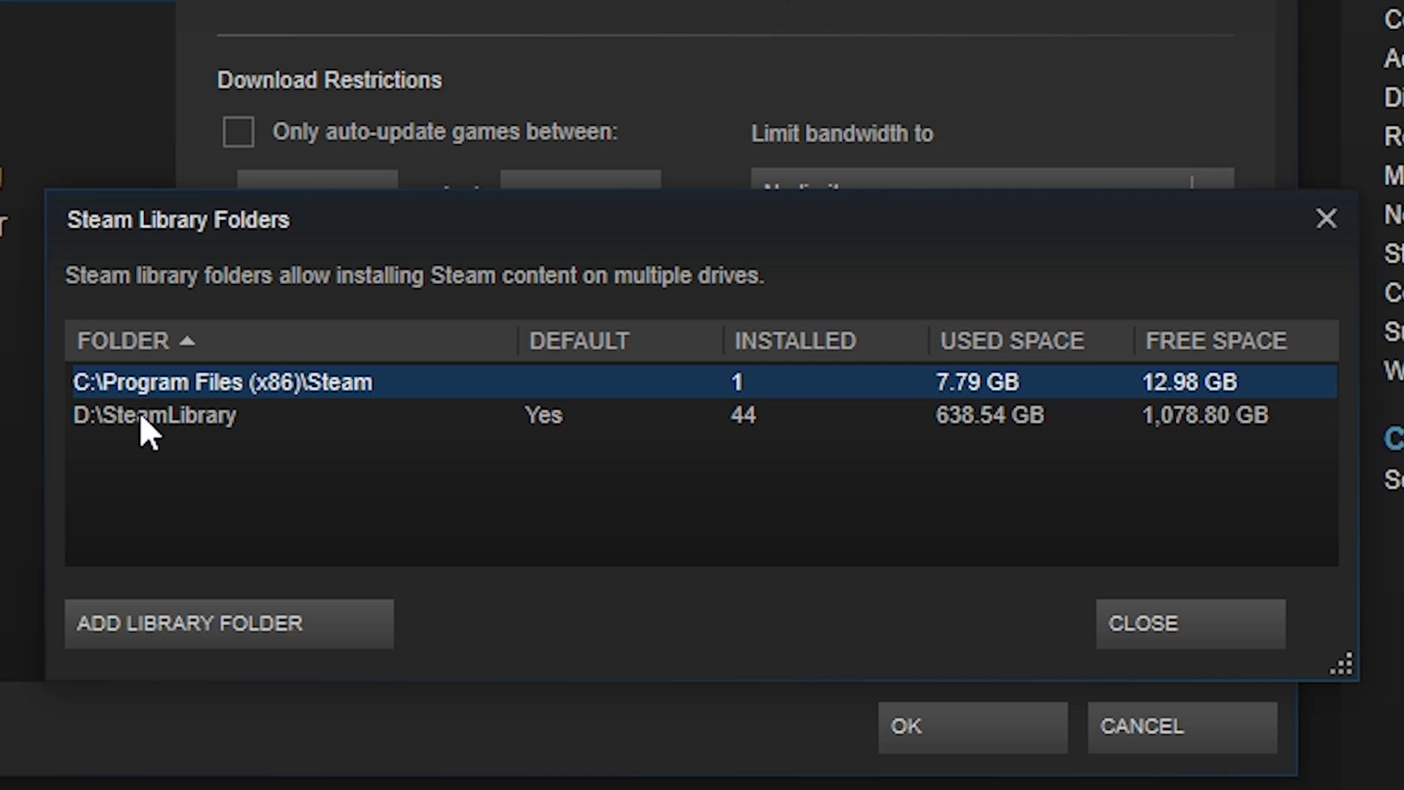
# Review the C: library folder and the D:\SteamLibrary folder rows
pyautogui.click(152, 415)
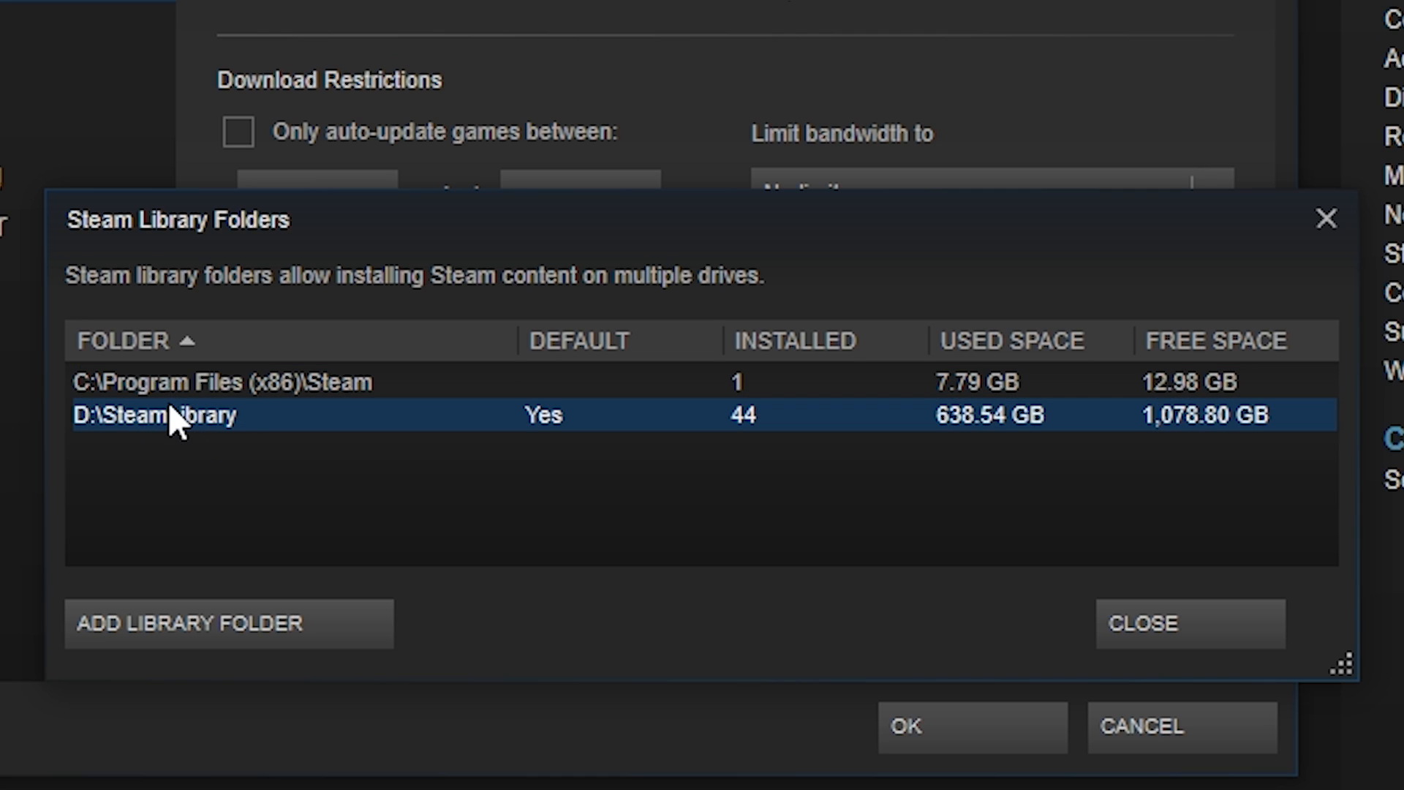
pyautogui.click(228, 623)
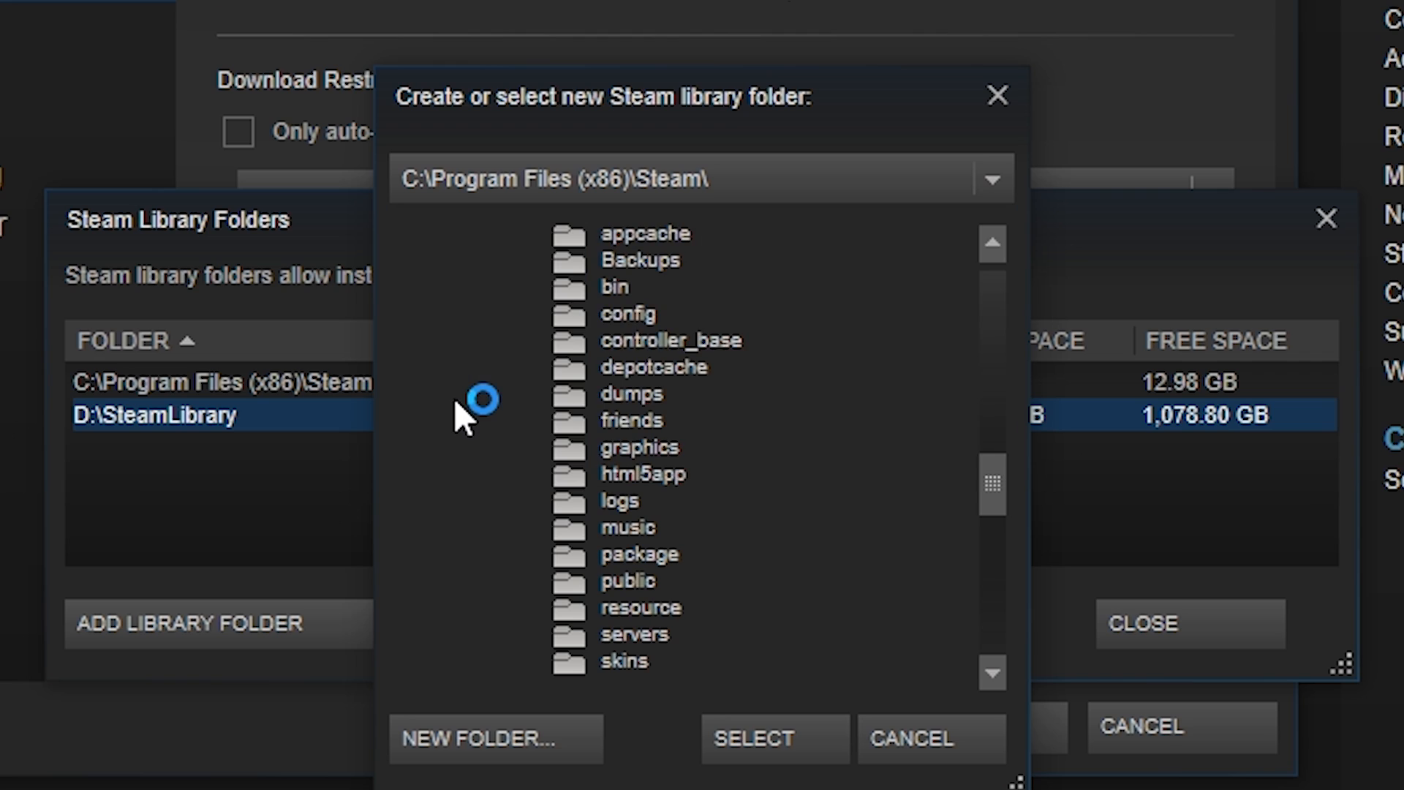
# Look at G:\ as a library location, leave Settings unsaved, and start the Mafia II install
pyautogui.click(992, 178)
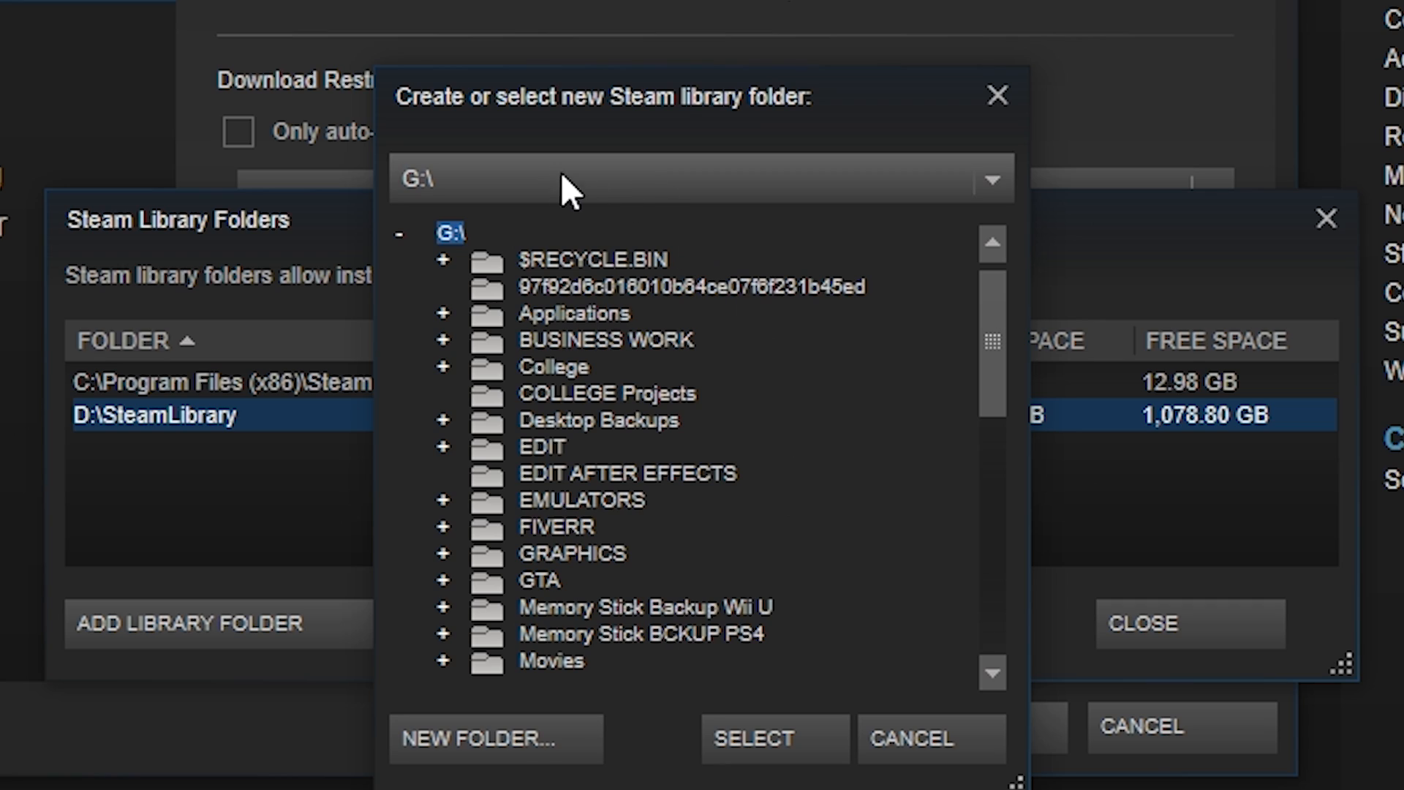
pyautogui.moveTo(518, 195)
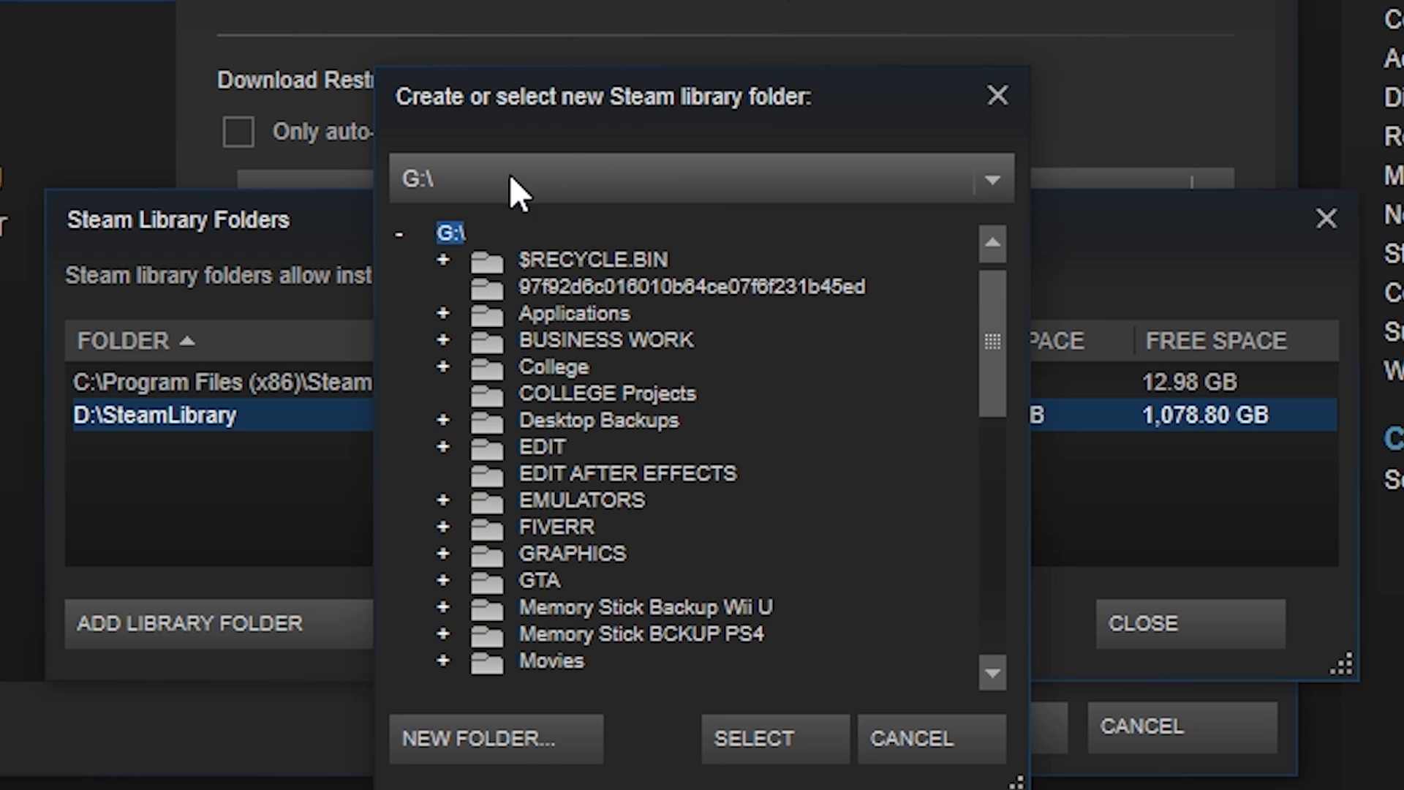
pyautogui.moveTo(676, 215)
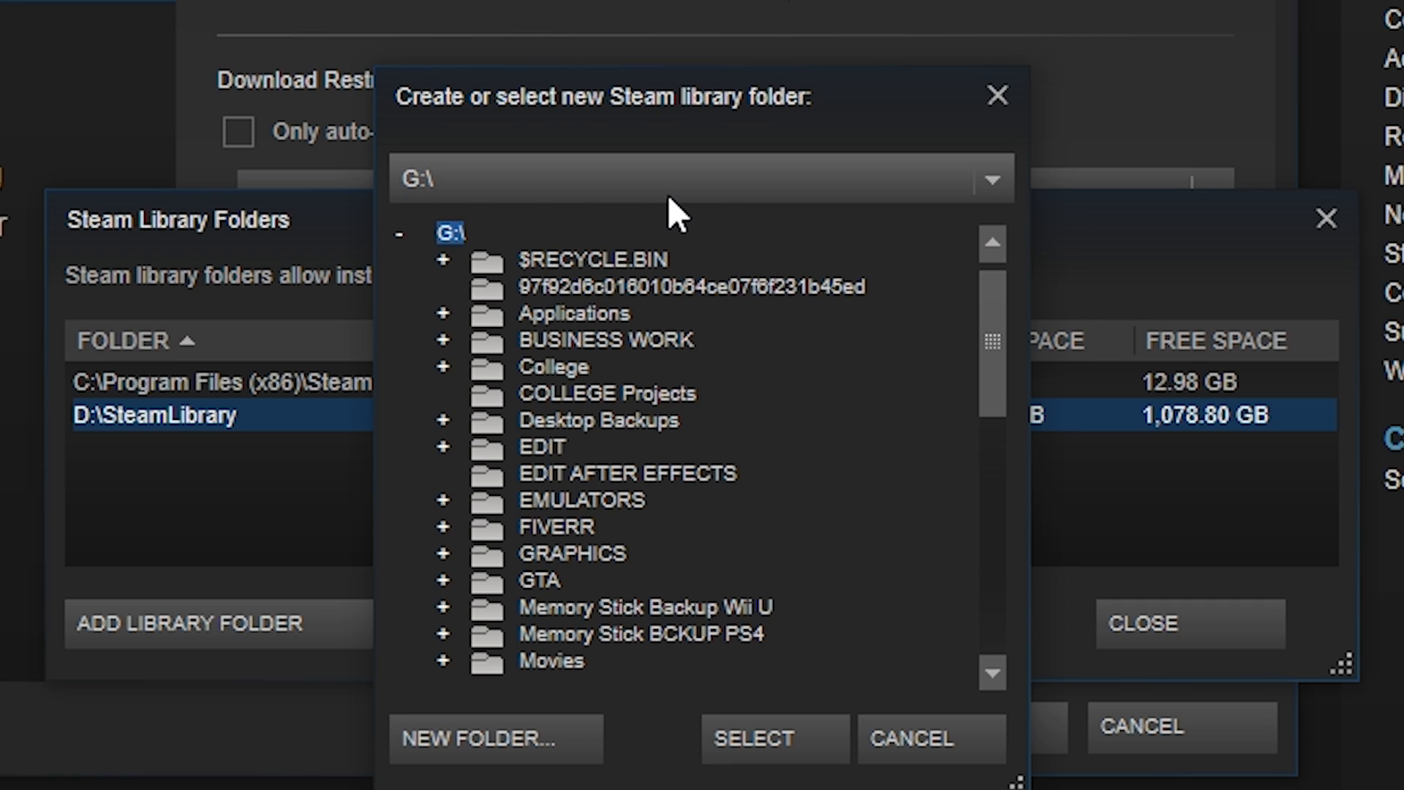
pyautogui.moveTo(707, 412)
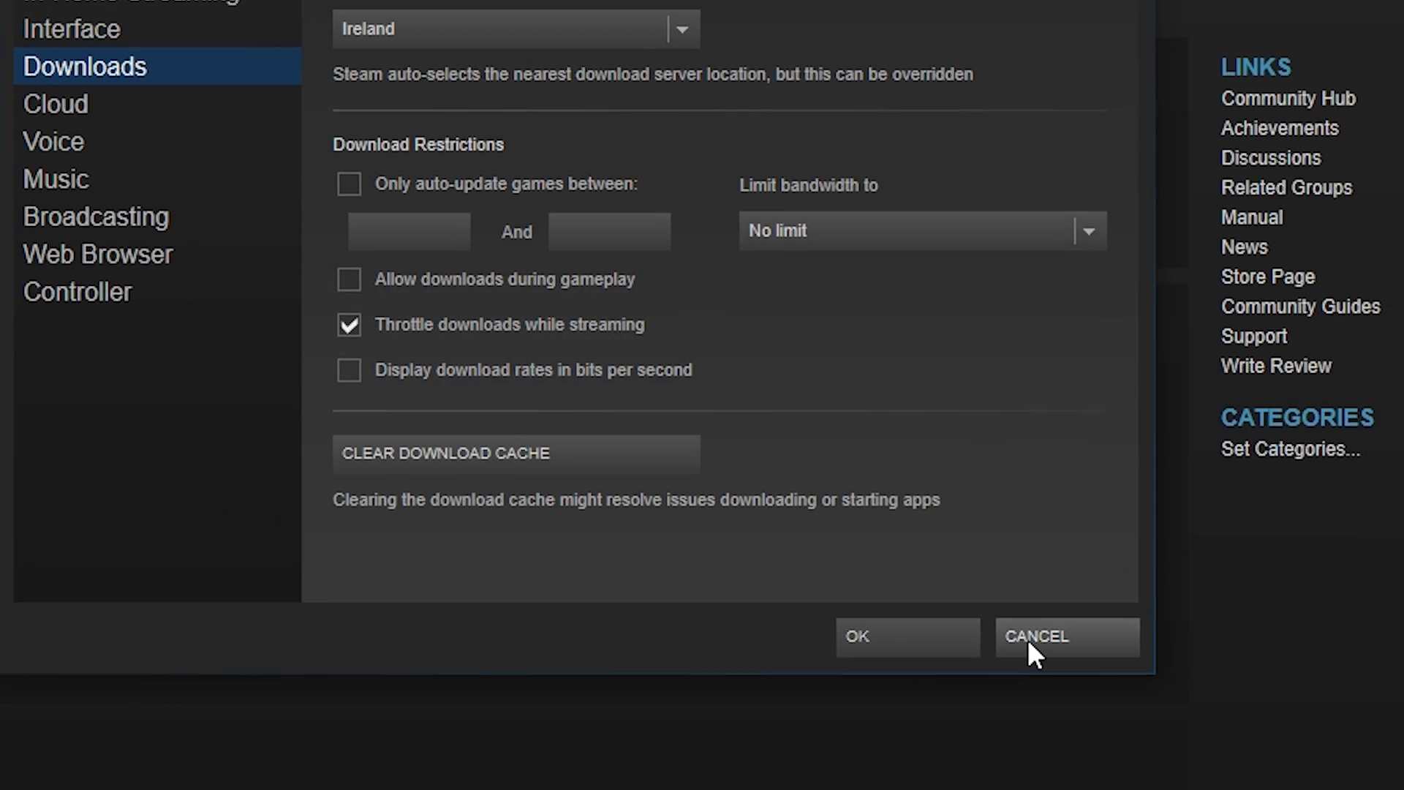
pyautogui.click(1066, 636)
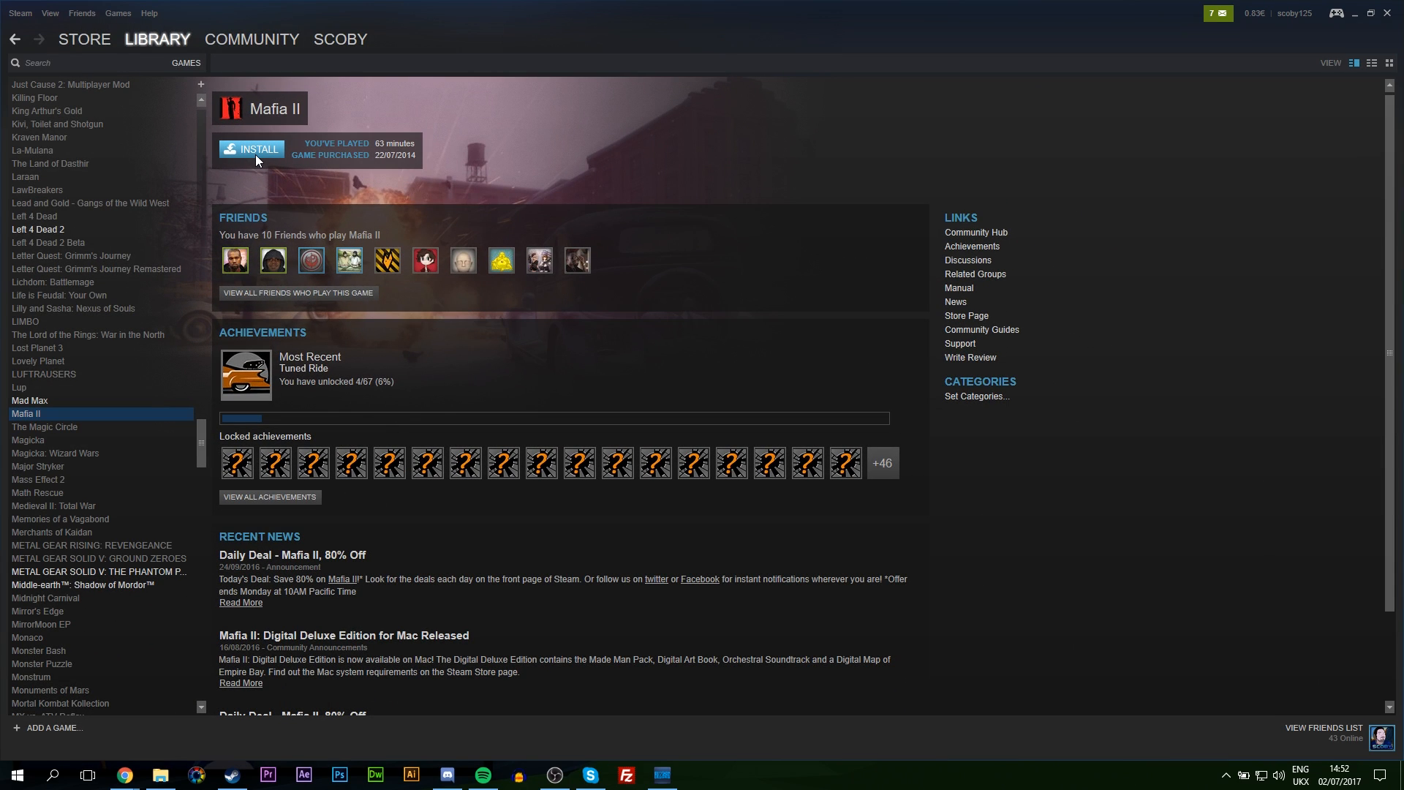
pyautogui.moveTo(240, 111)
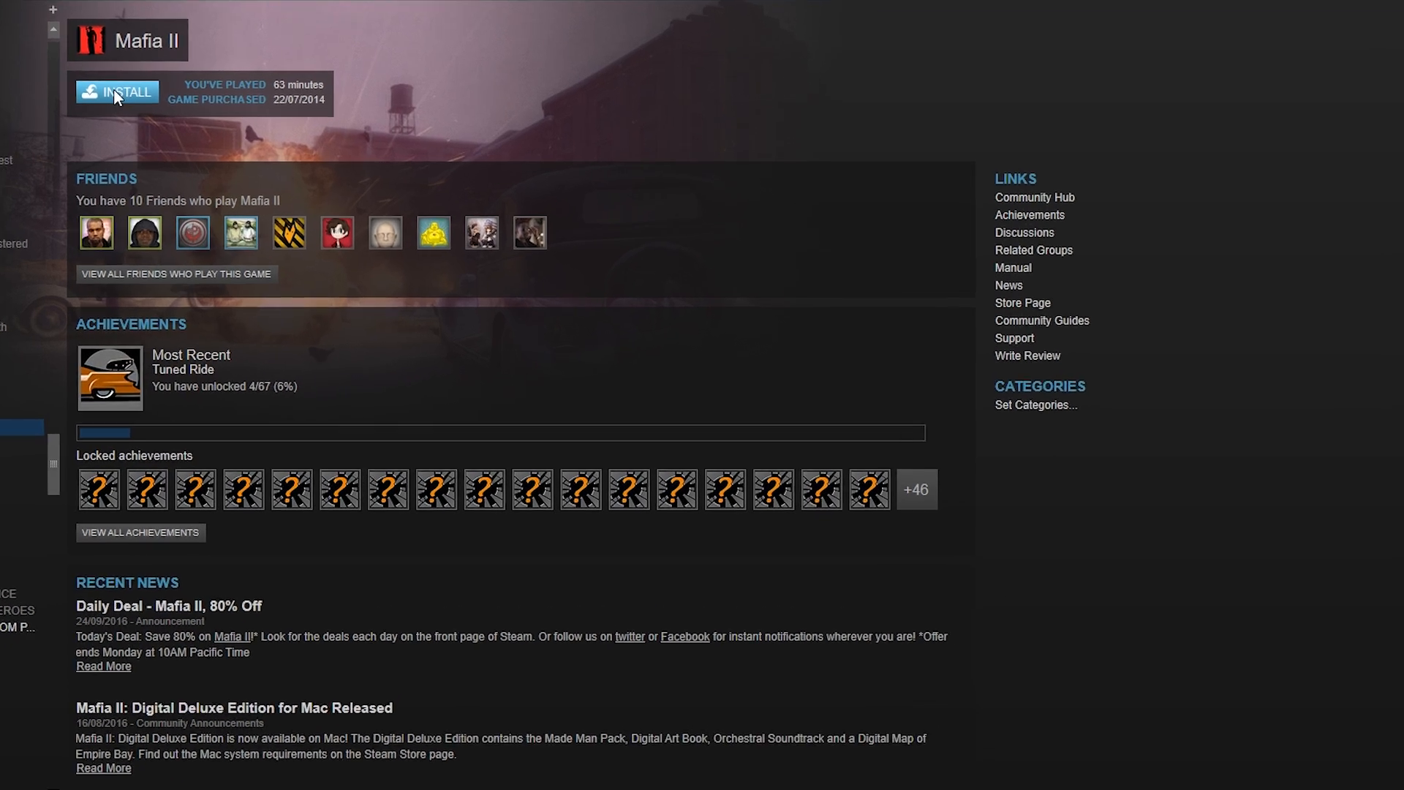
pyautogui.click(117, 92)
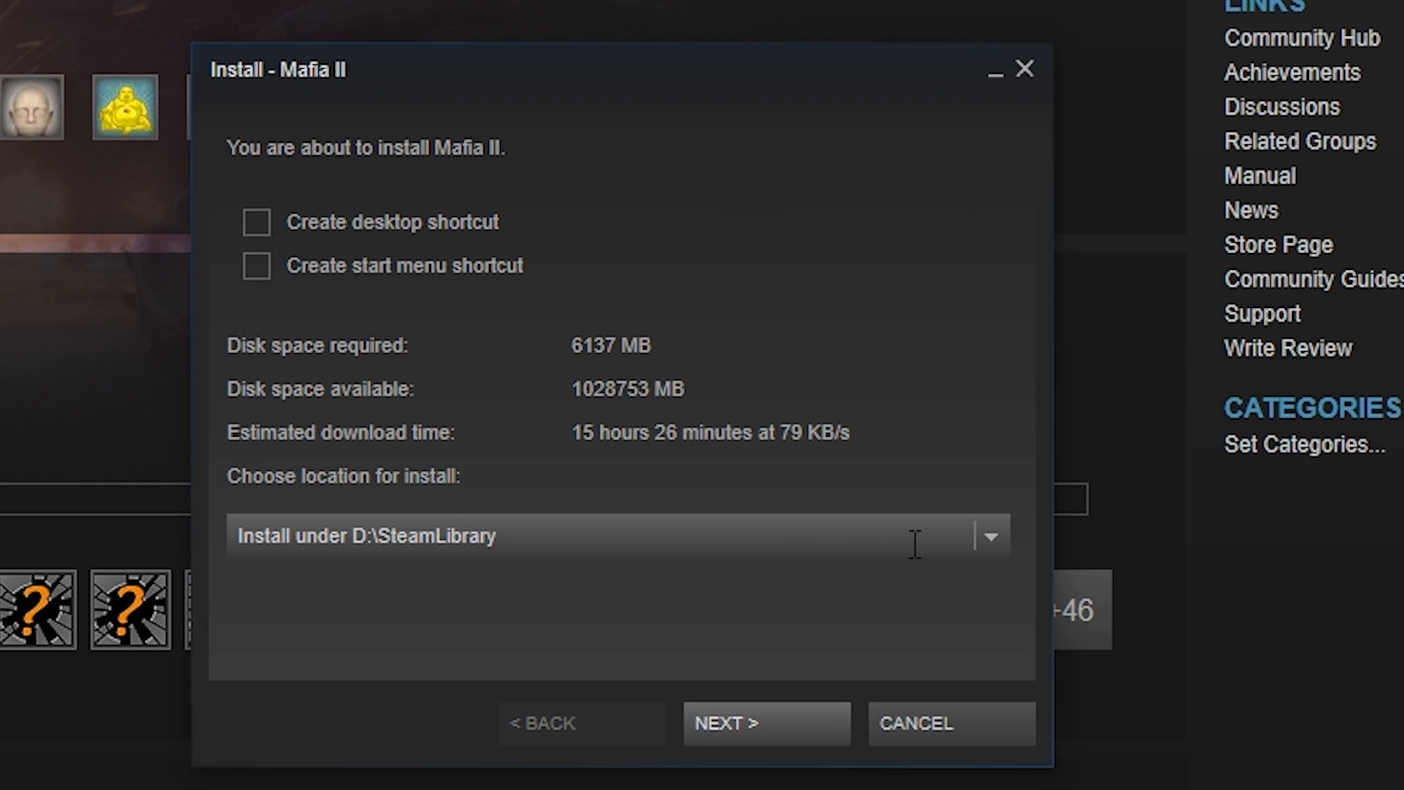
pyautogui.click(989, 536)
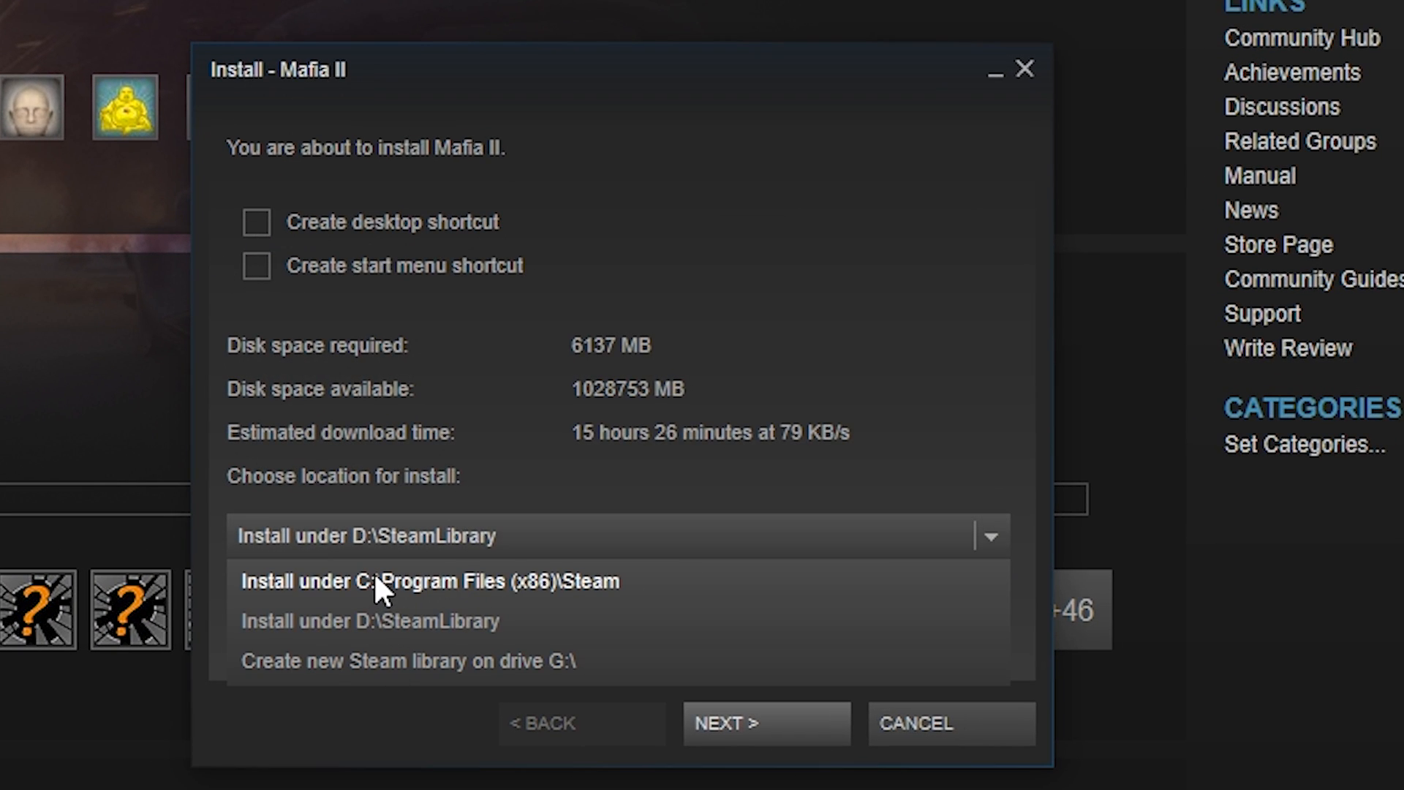
pyautogui.moveTo(359, 621)
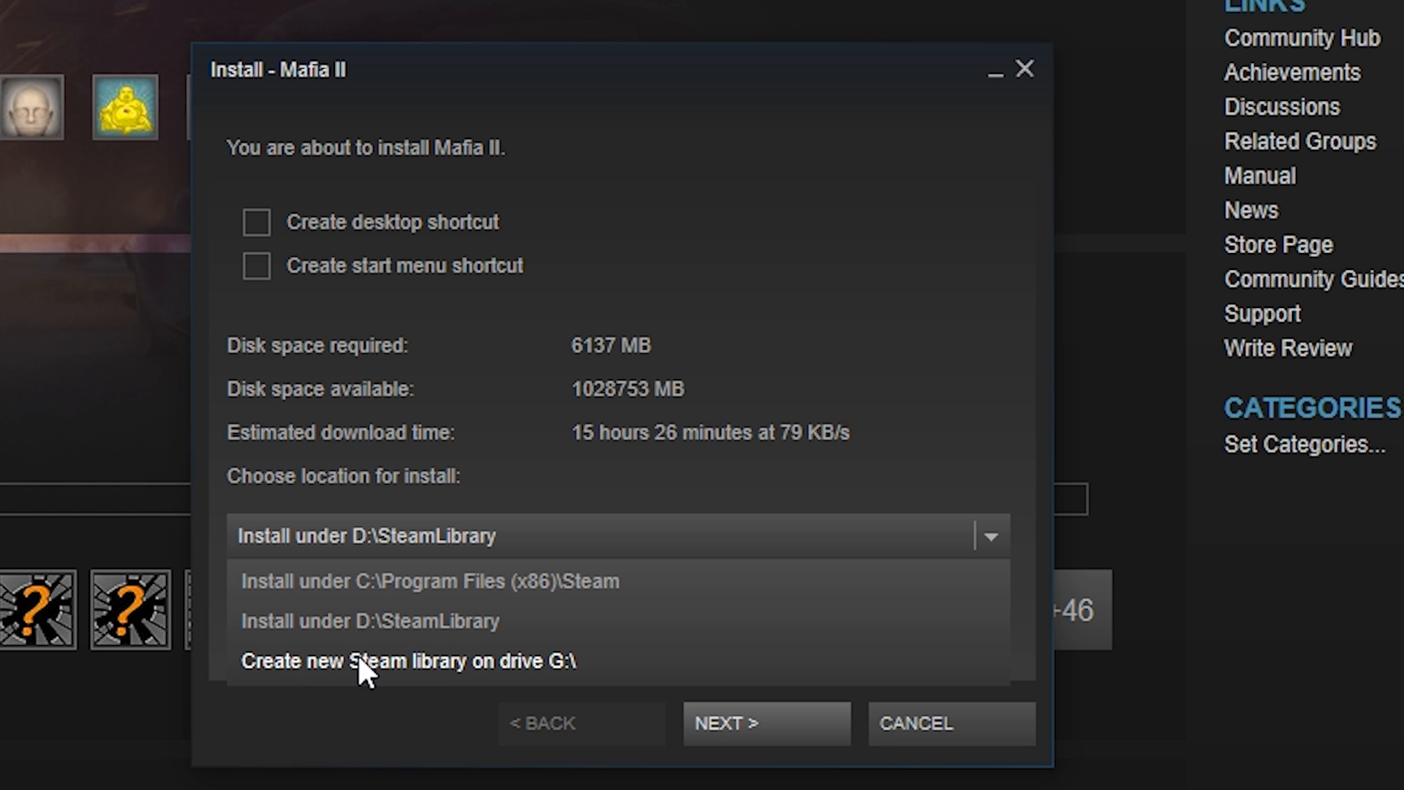
pyautogui.moveTo(428, 670)
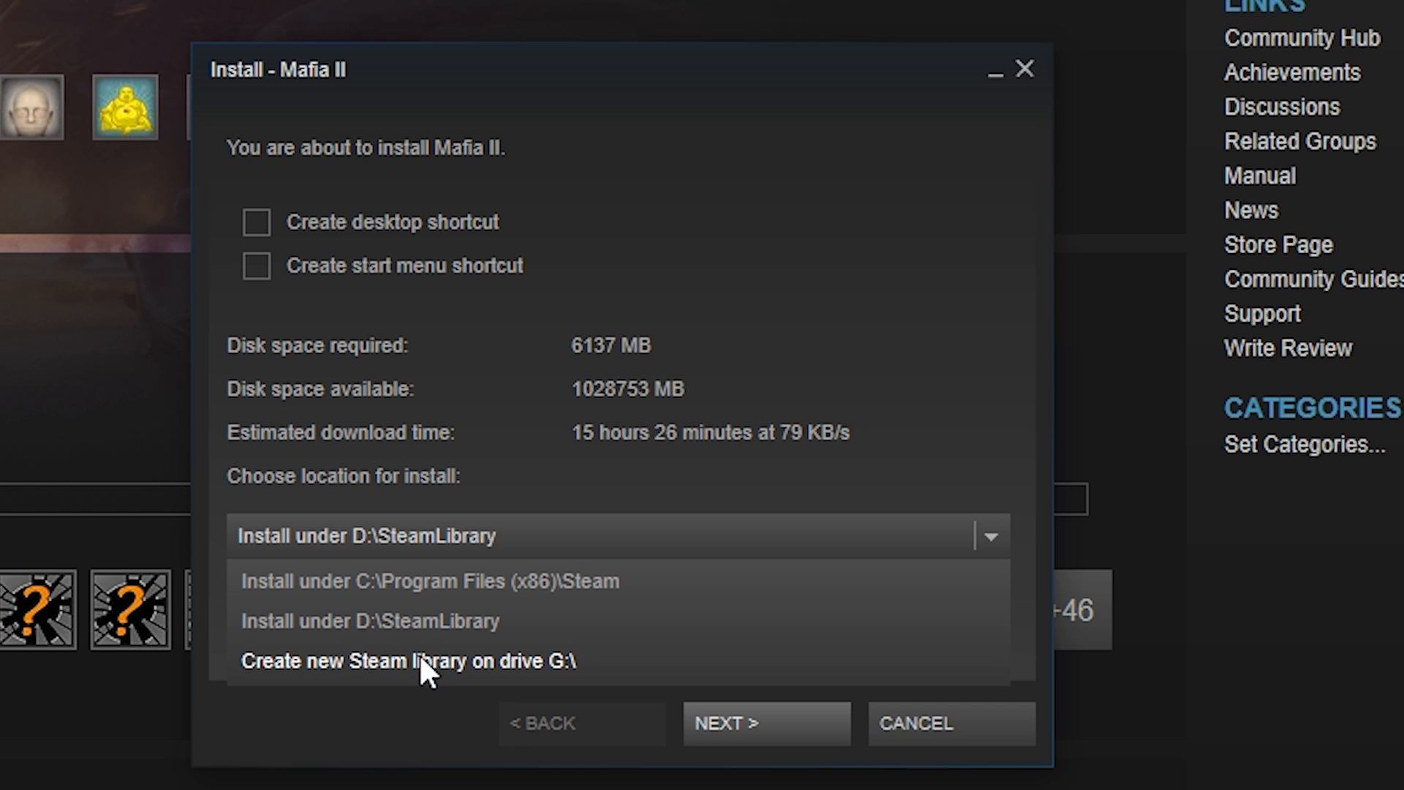
pyautogui.moveTo(766, 668)
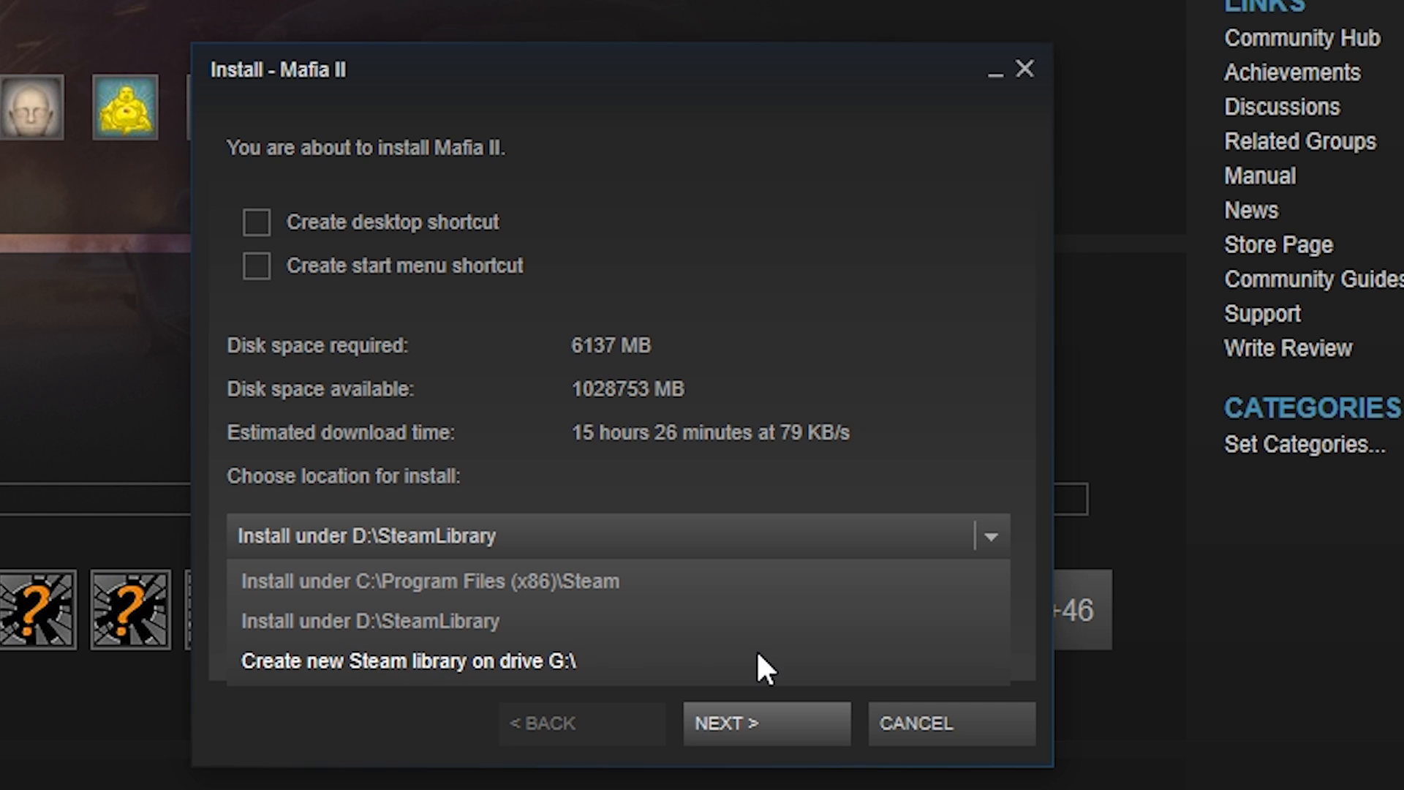
pyautogui.moveTo(528, 580)
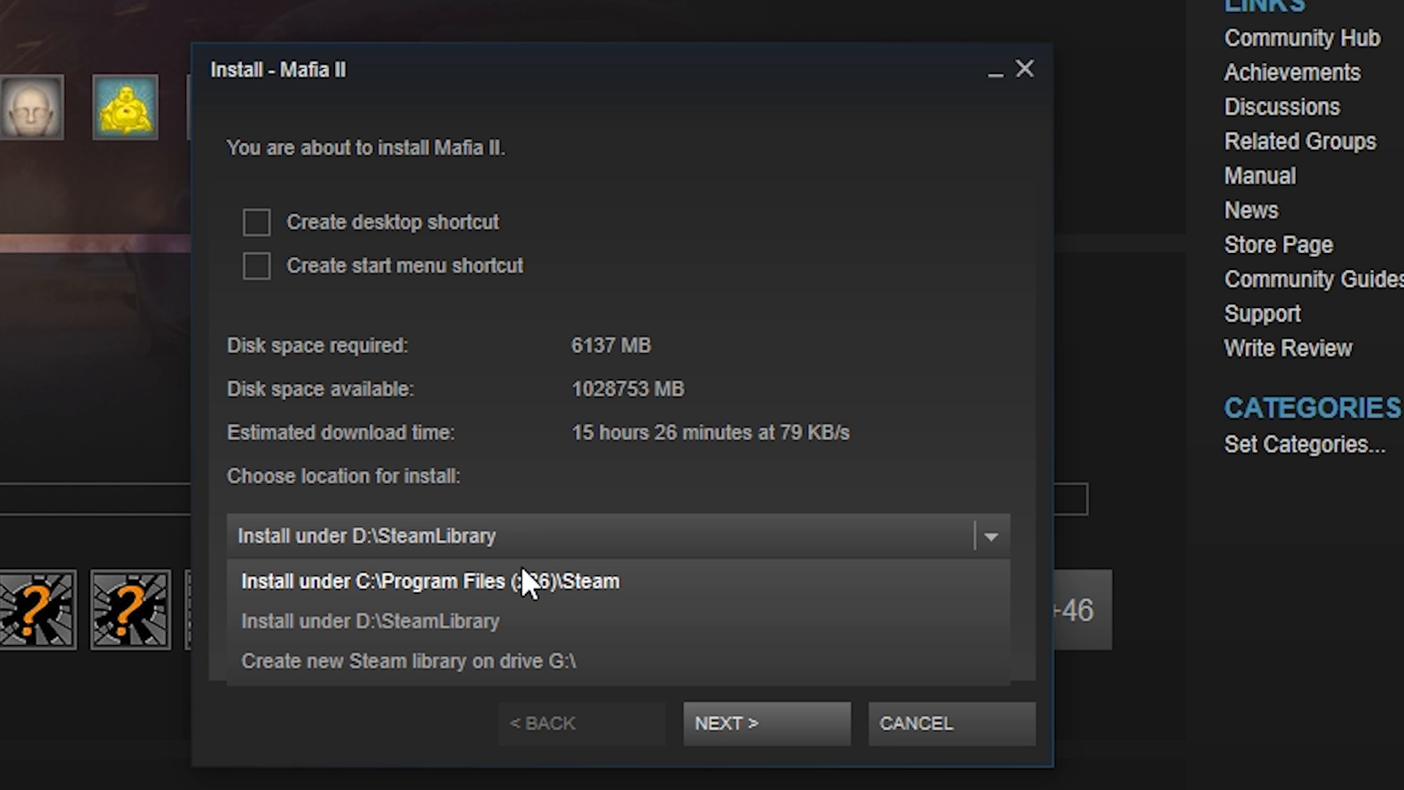
pyautogui.moveTo(300, 676)
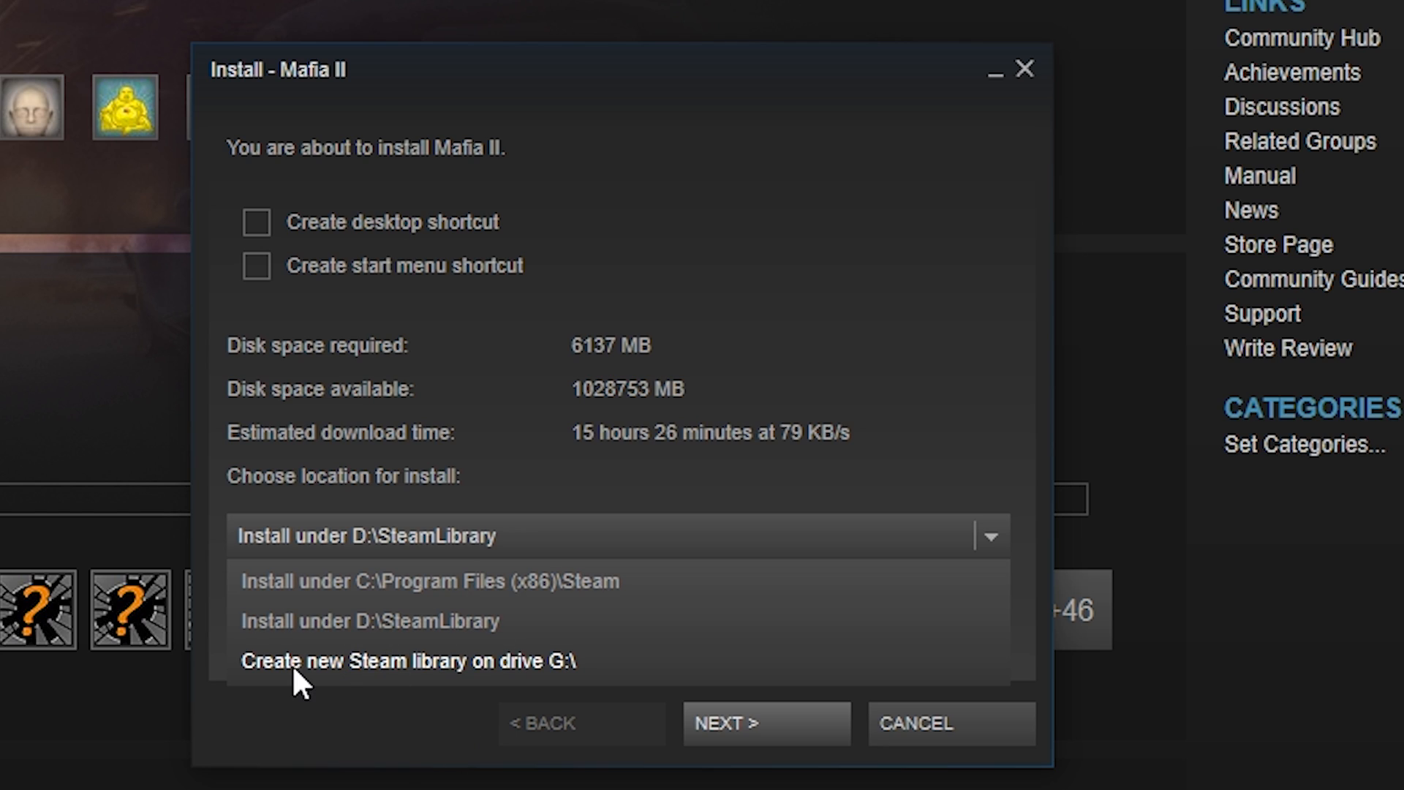
pyautogui.moveTo(434, 654)
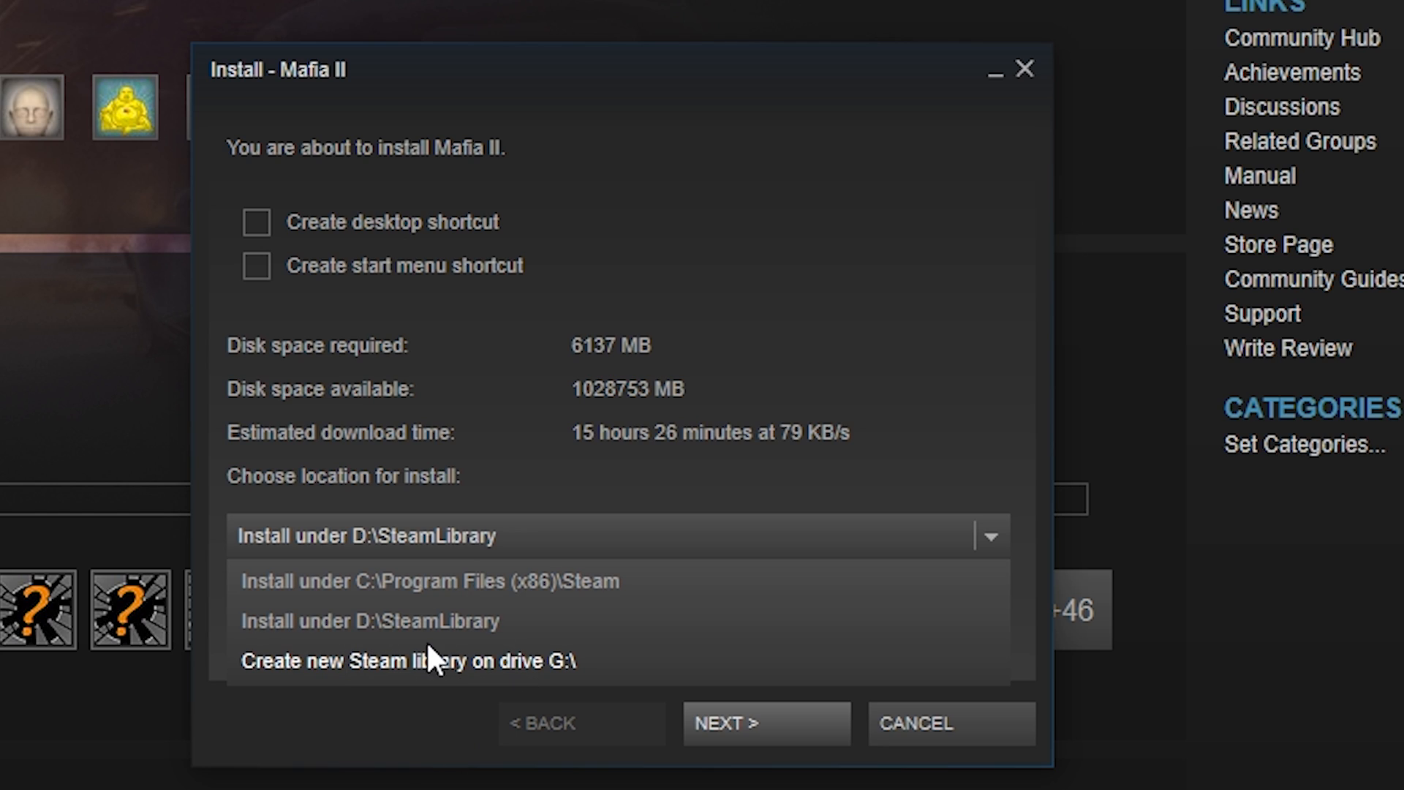
pyautogui.click(372, 621)
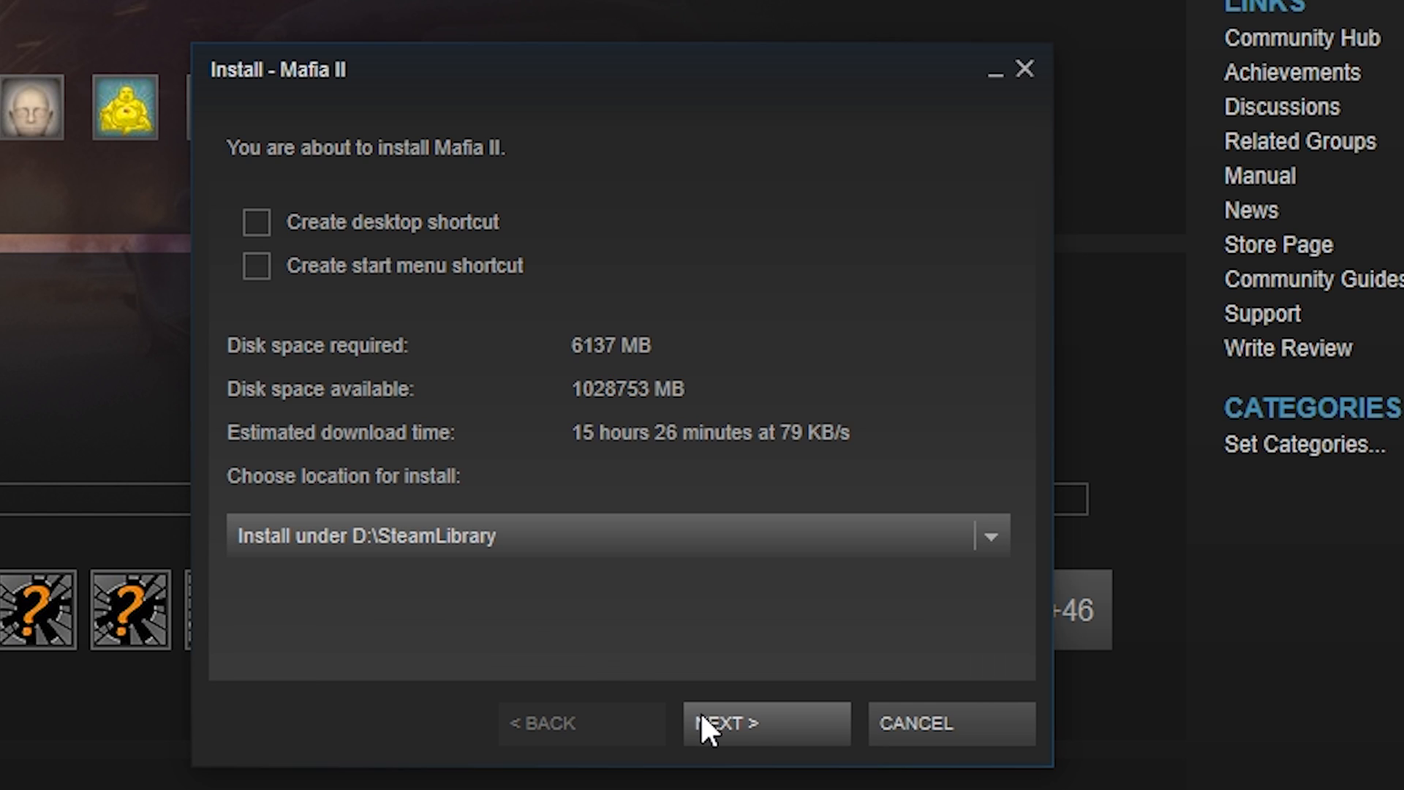
# Confirm D:\SteamLibrary, agree to the terms, and finish once downloading begins
pyautogui.click(763, 723)
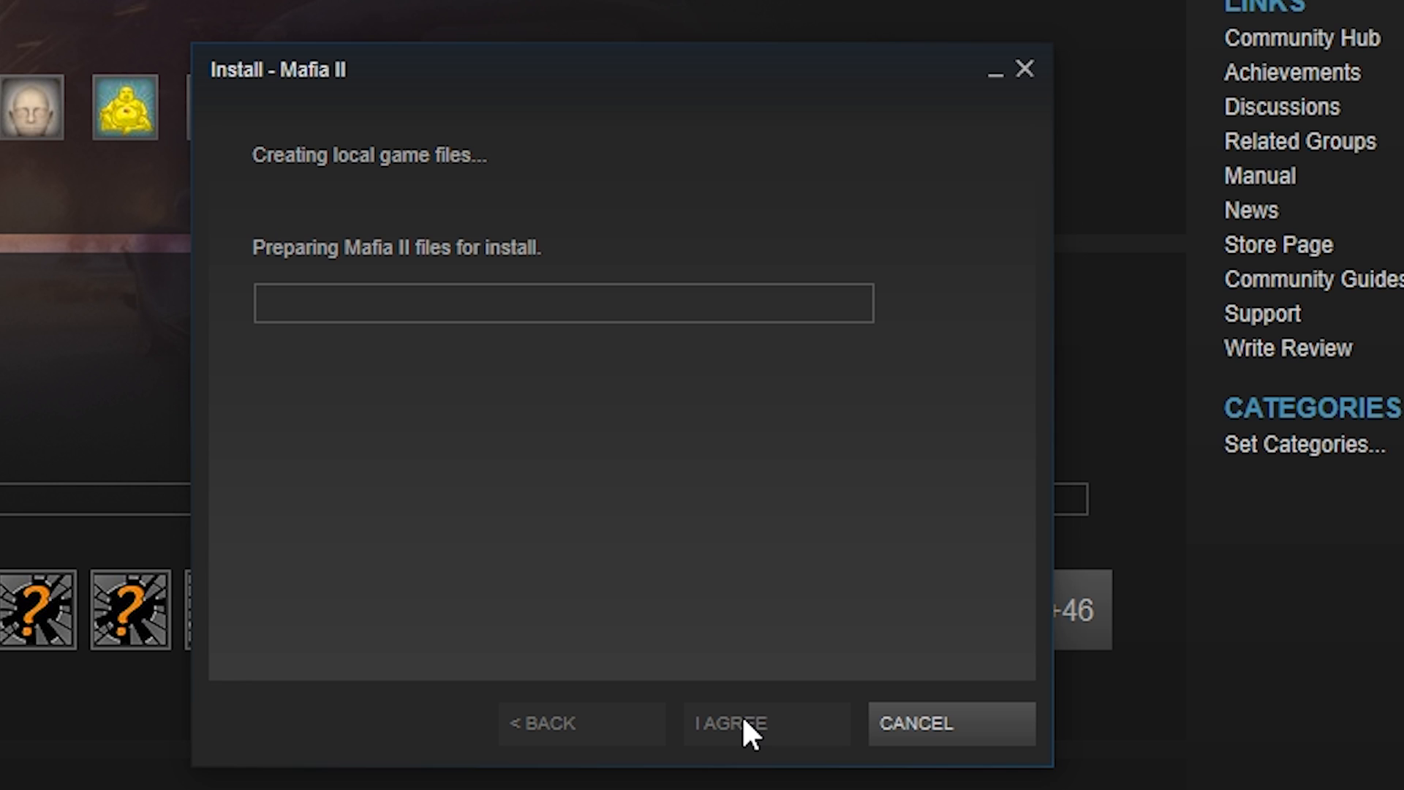
pyautogui.click(765, 722)
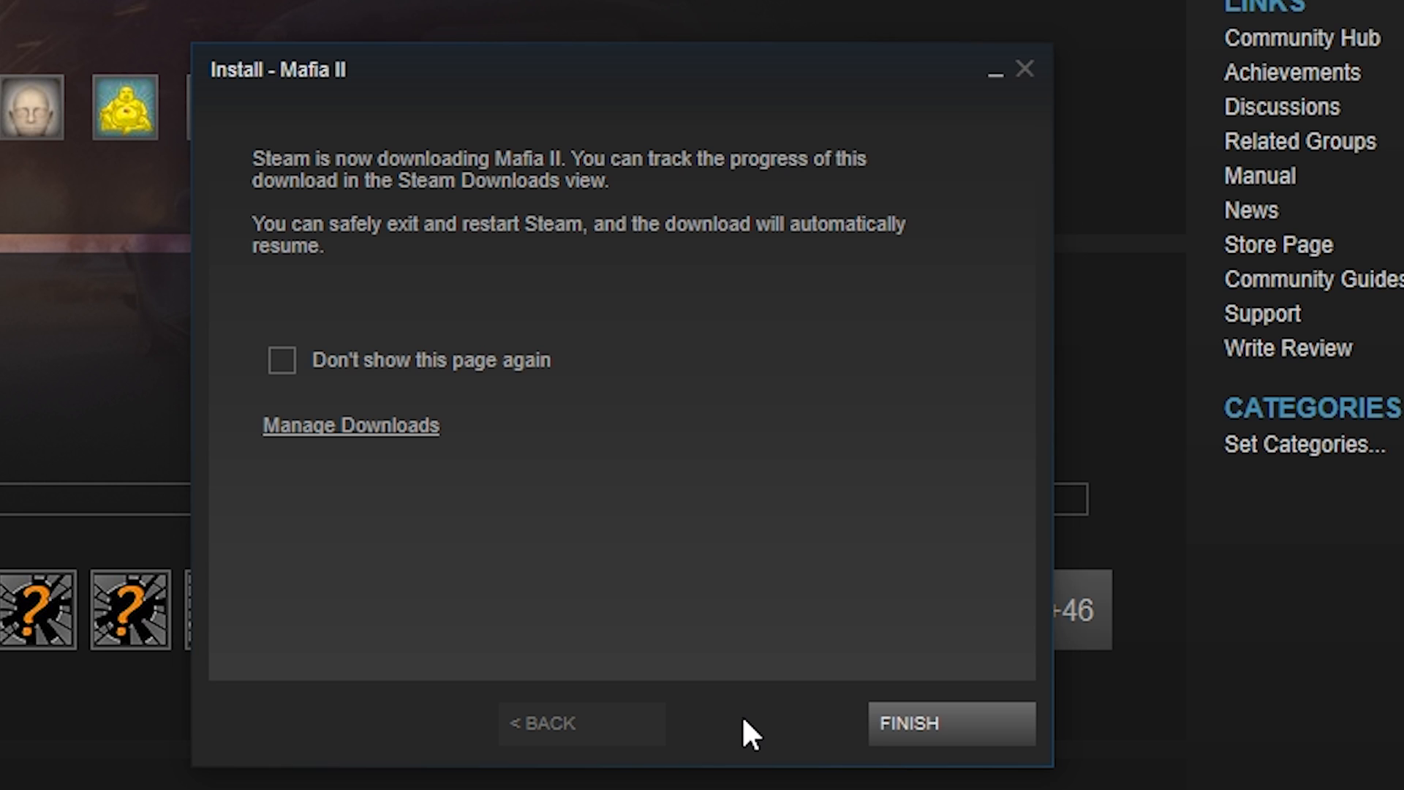
pyautogui.click(950, 722)
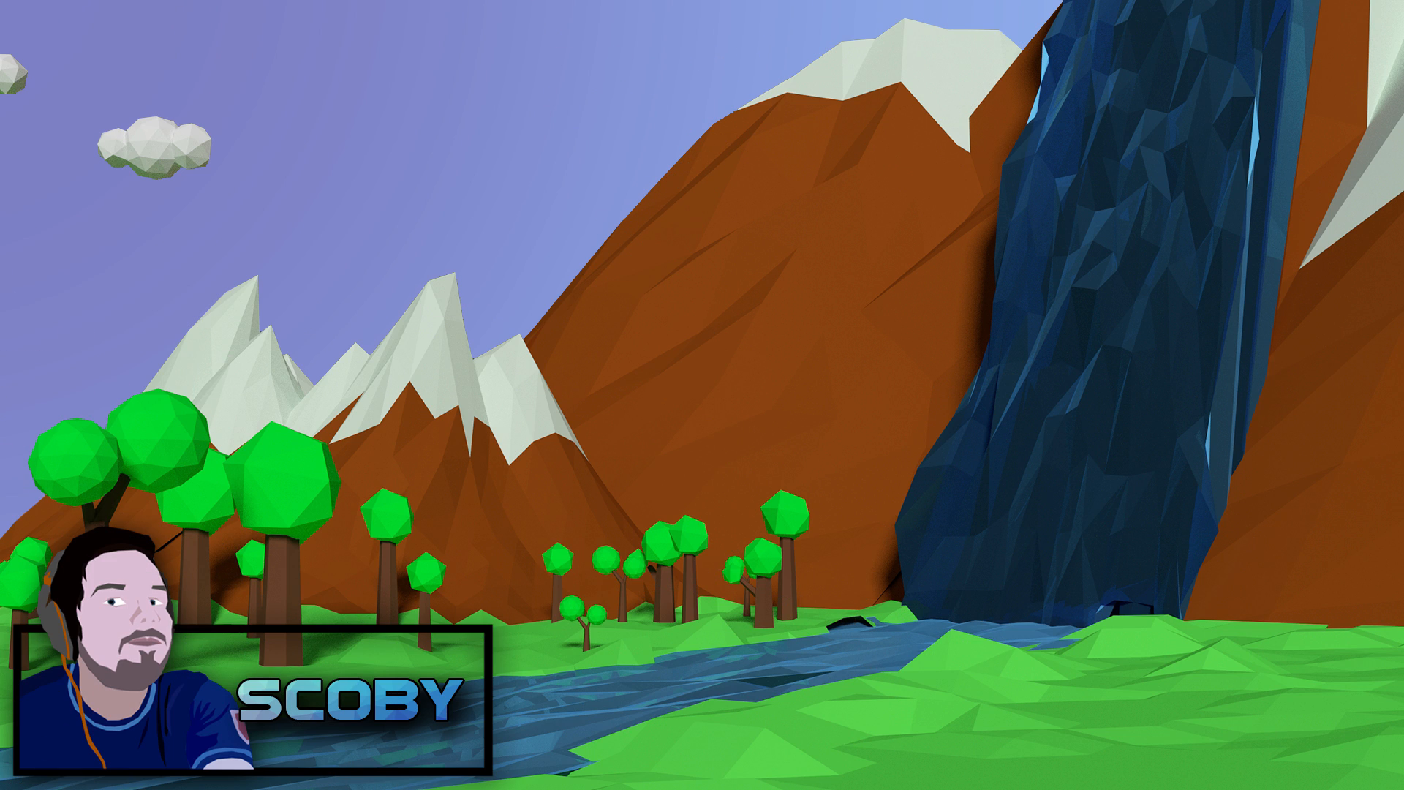